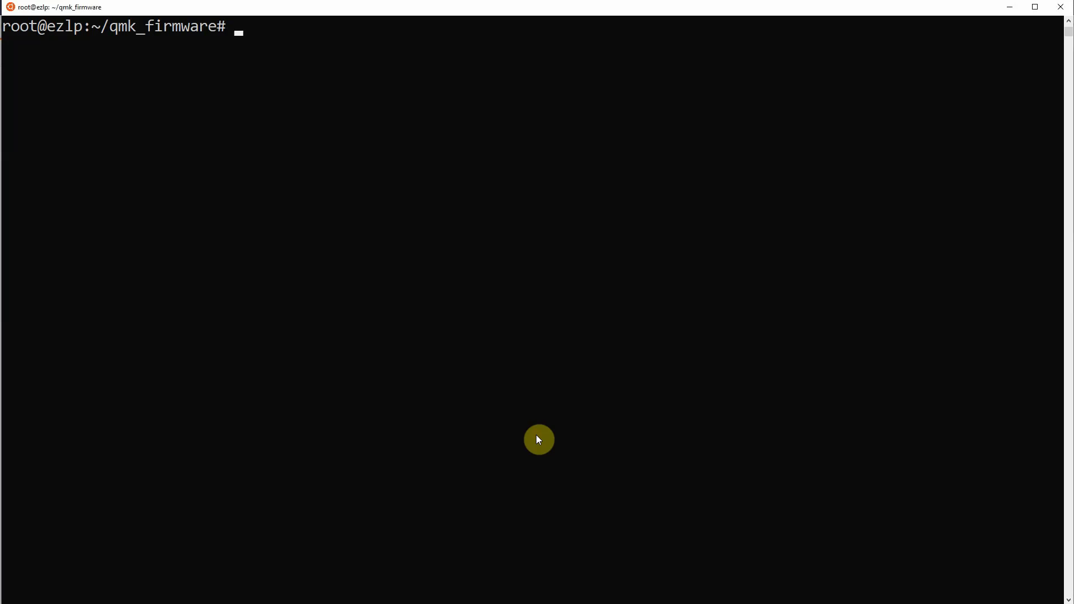
- Run git log in the qmk_firmware repository and read down through the latest commits
text(git l)
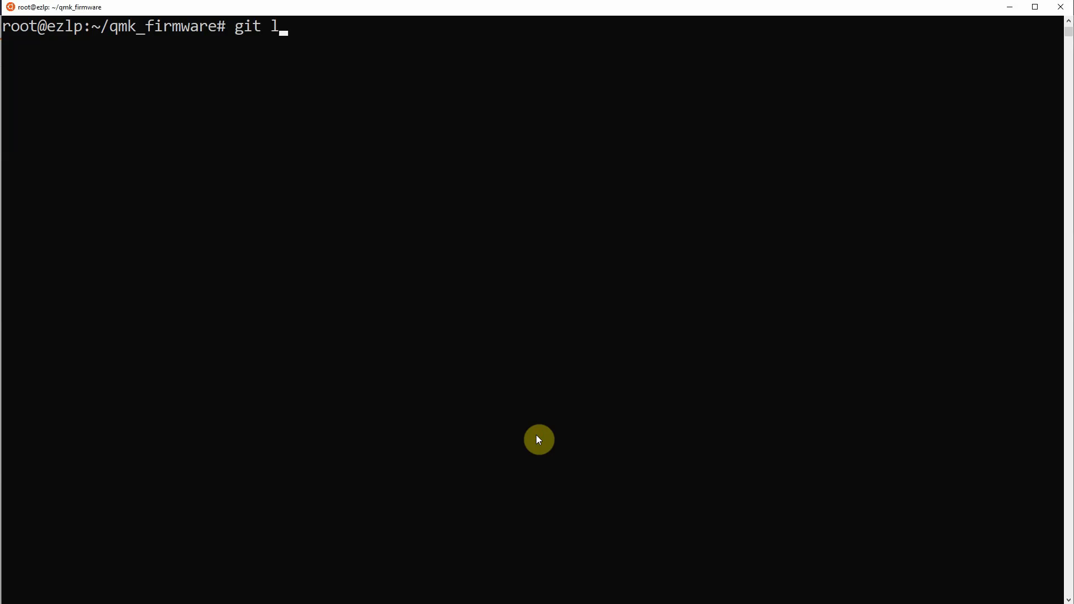
key(Return)
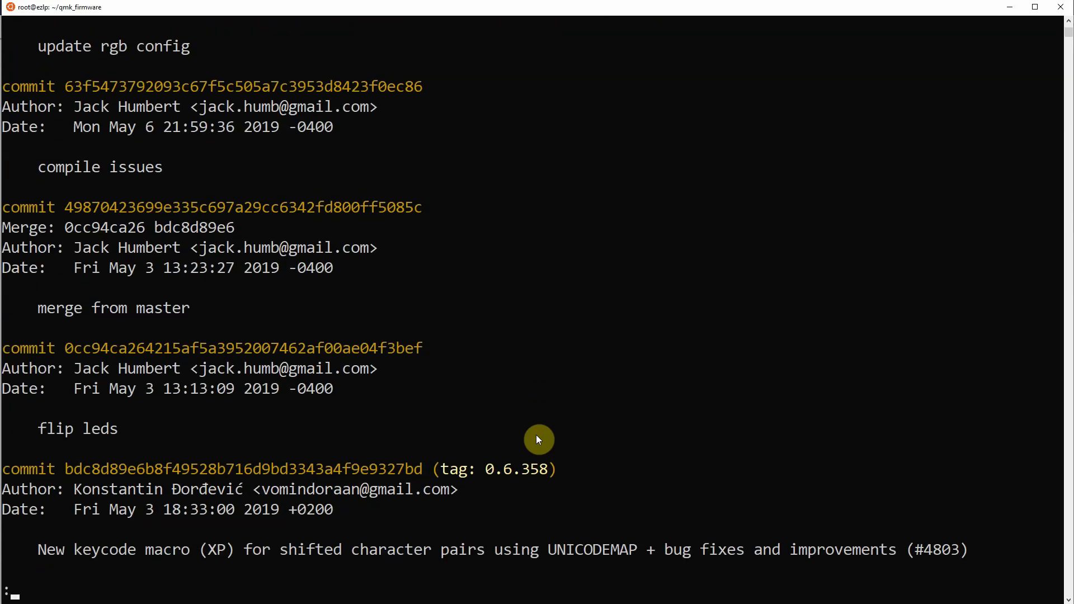
scroll(down, 3)
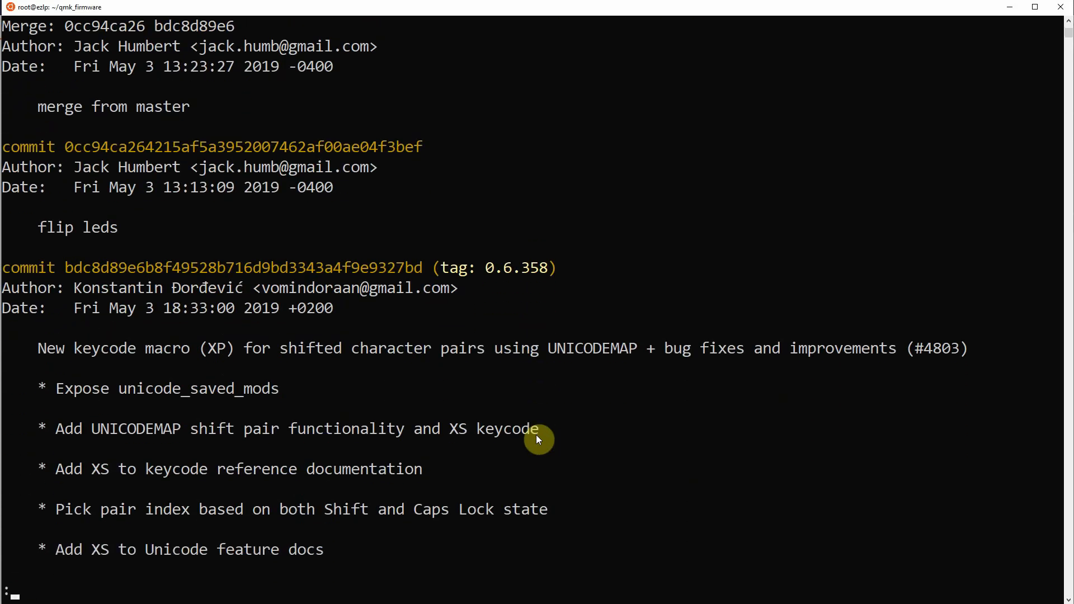
scroll(down, 3)
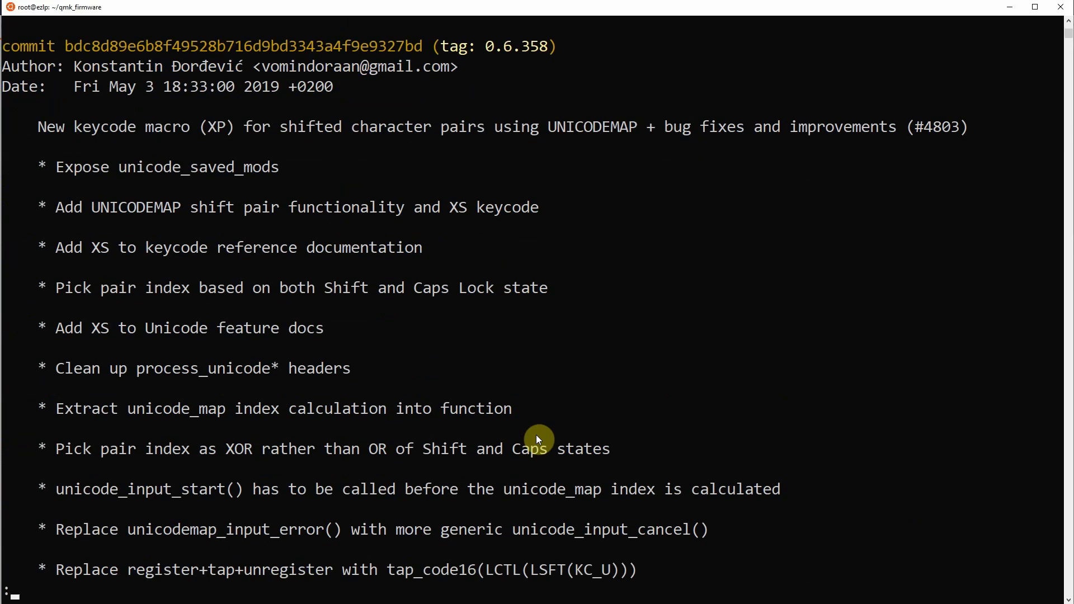
scroll(down, 3)
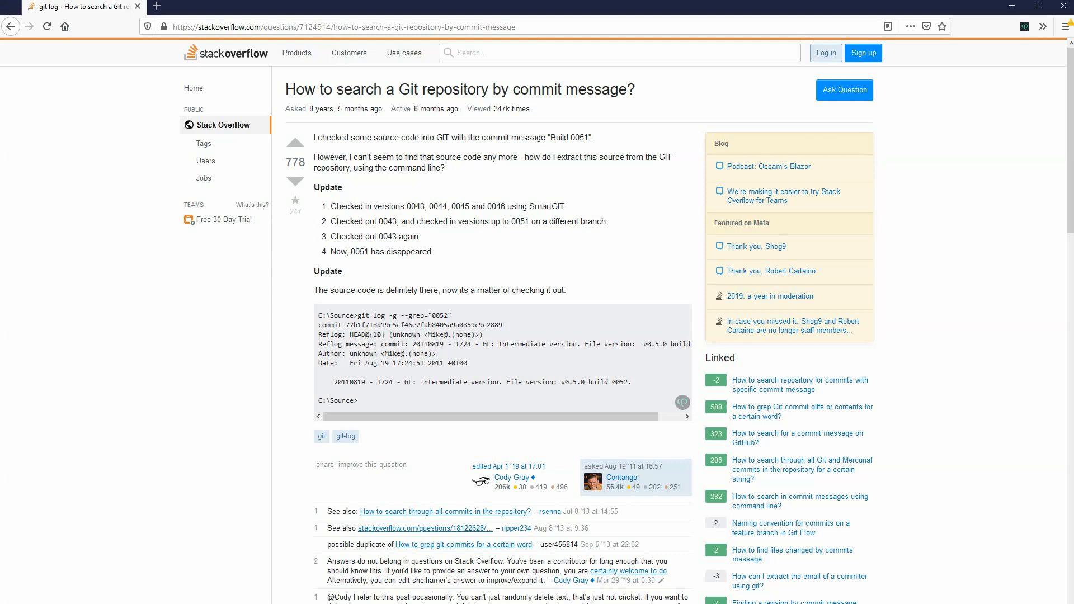
- Read further down the Stack Overflow question about searching commits by message
scroll(down, 3)
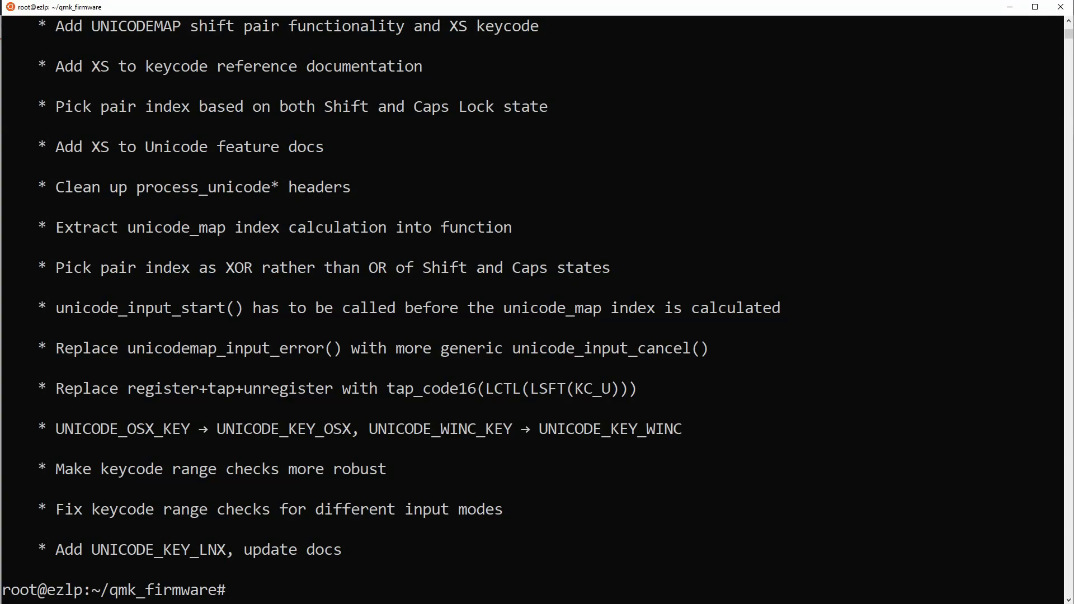
- Run git log --all --grep with a term, browse the matching commits, then quit the pager
text(git log --)
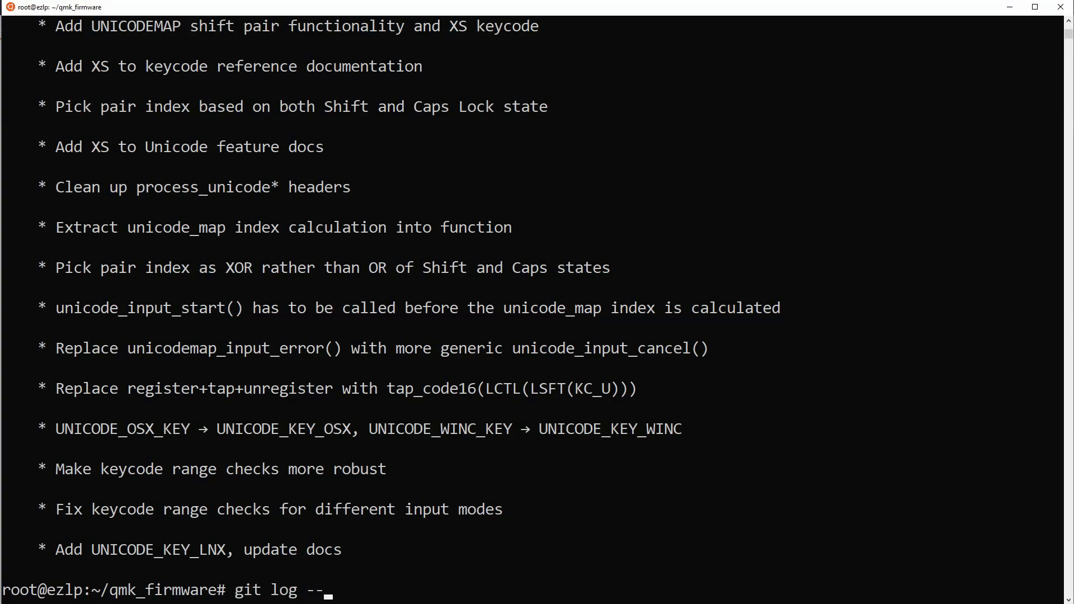
text(all --grep)
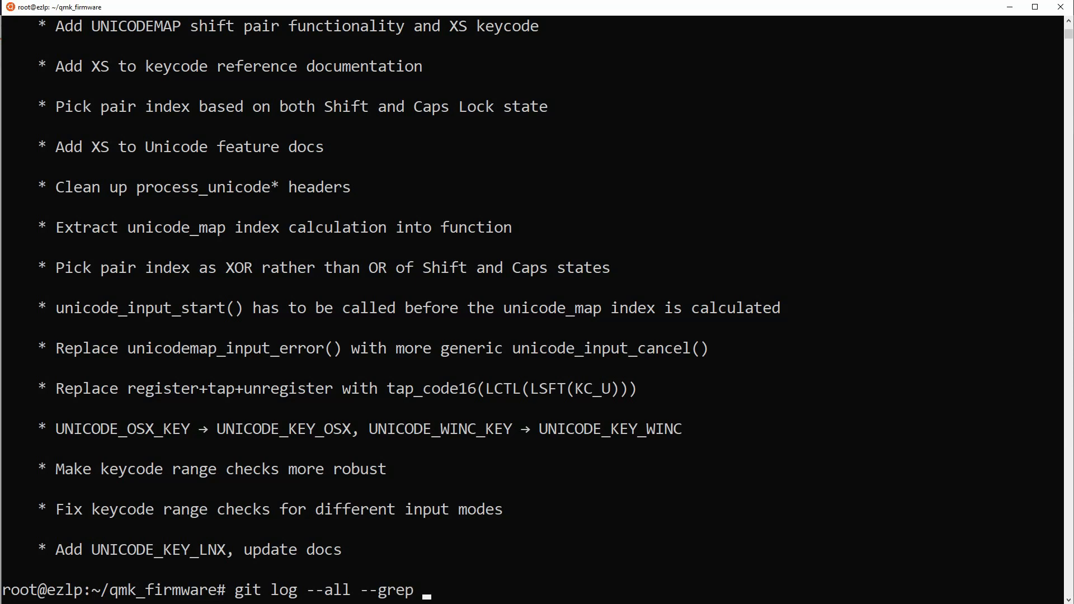
key(Return)
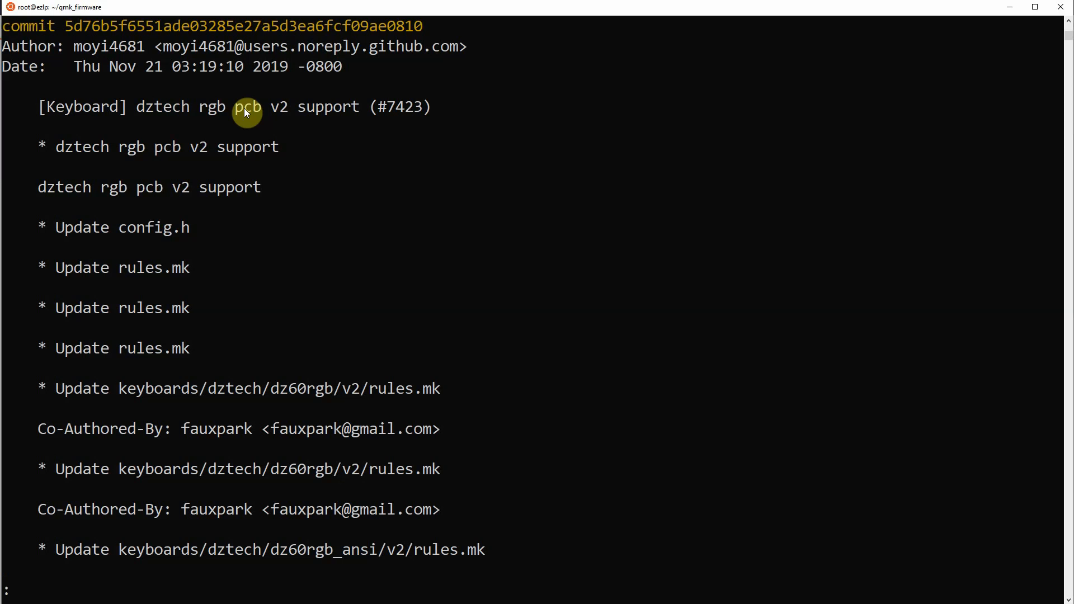
key(q)
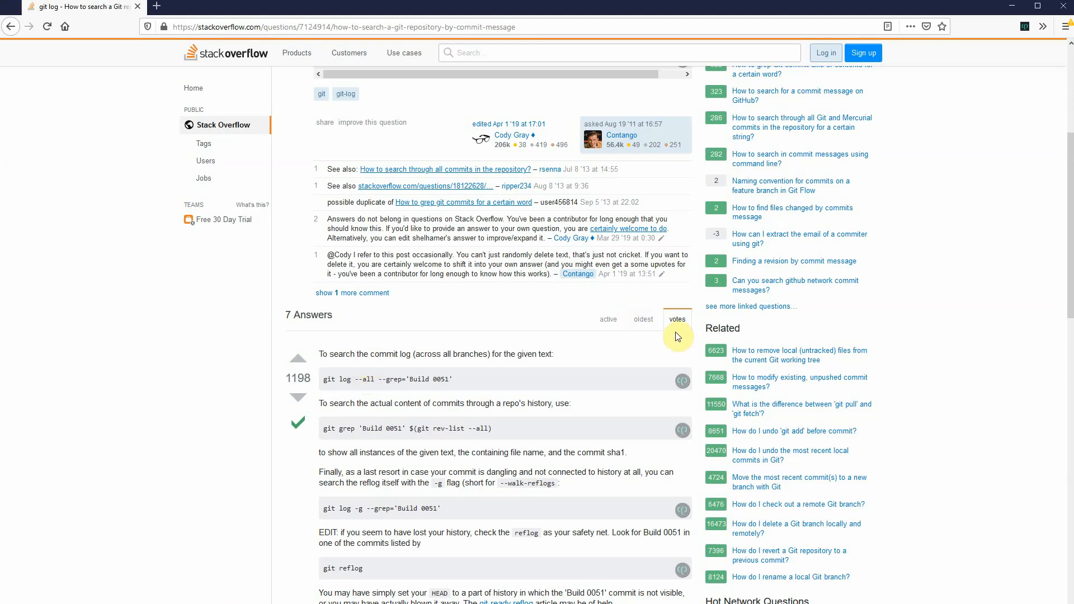
mouse_move(694, 356)
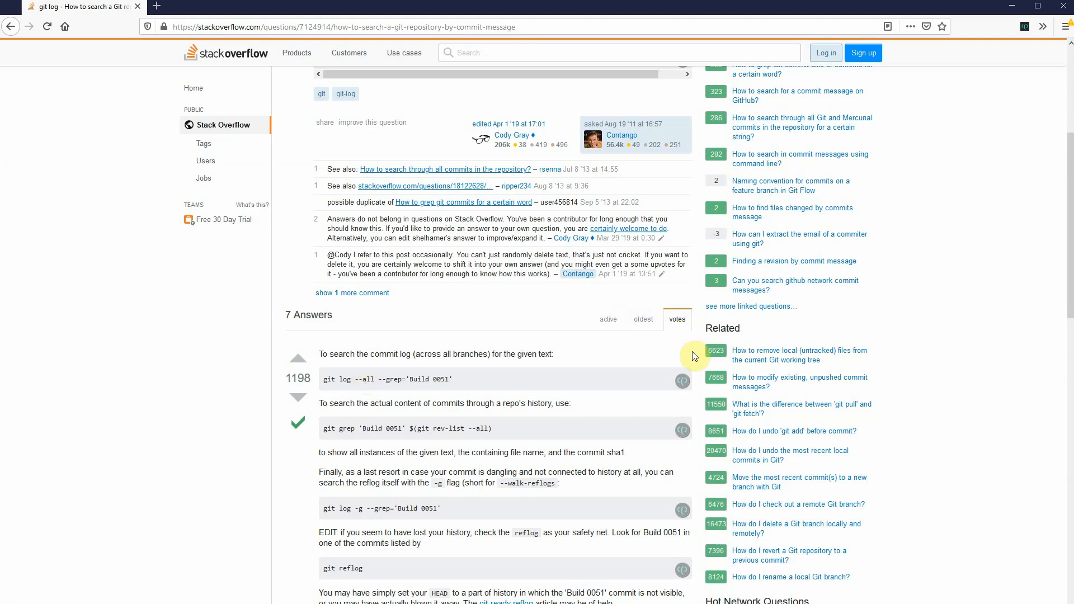
mouse_move(681, 381)
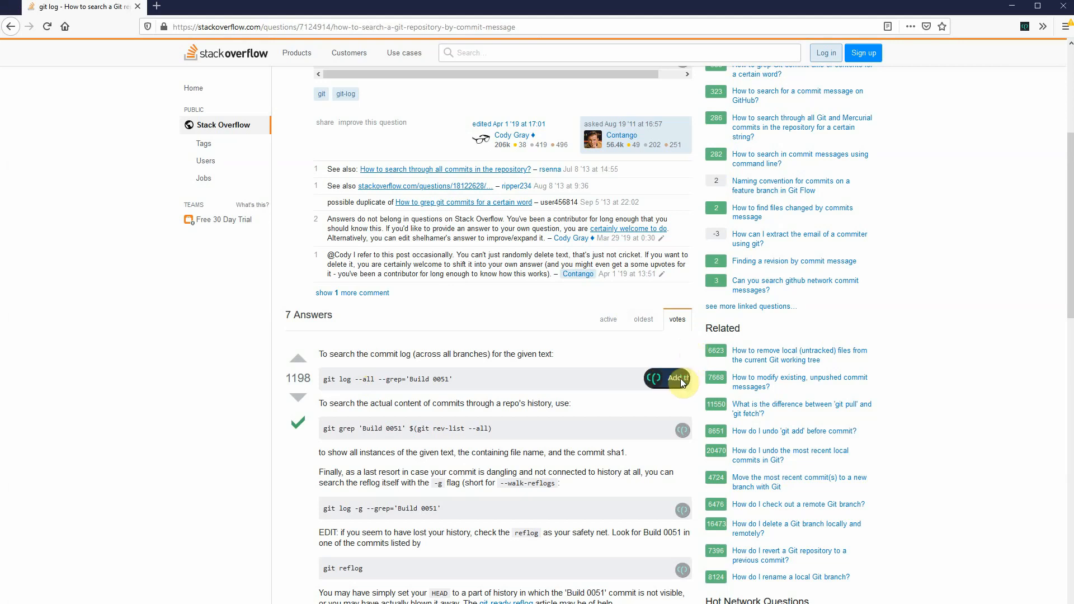
mouse_move(658, 378)
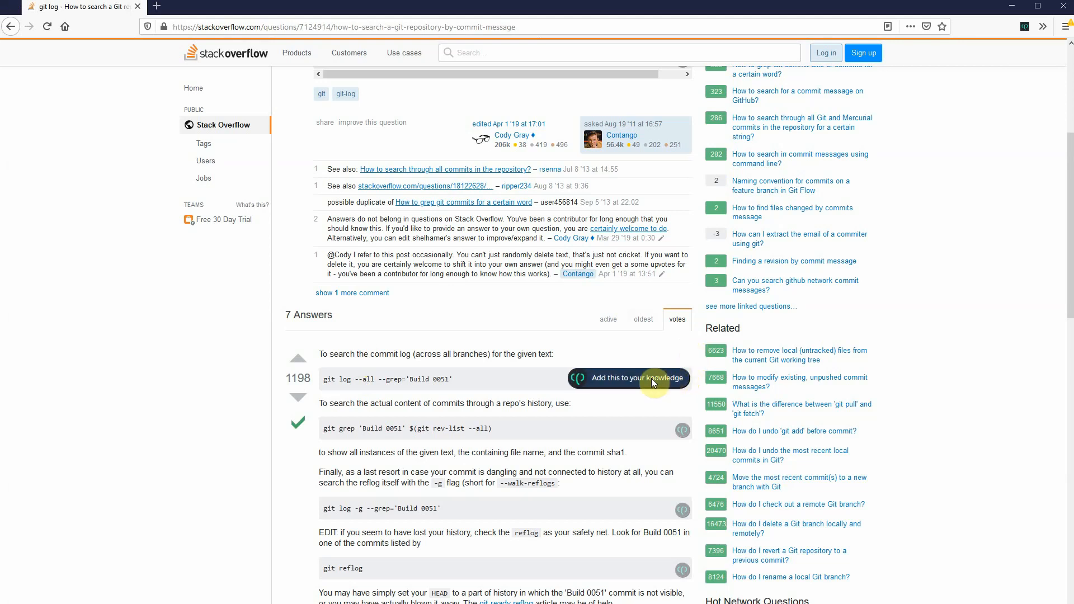
- Fill the snippet as 'git log --grep term' on topic git, removing the title's trailing question mark
click(628, 377)
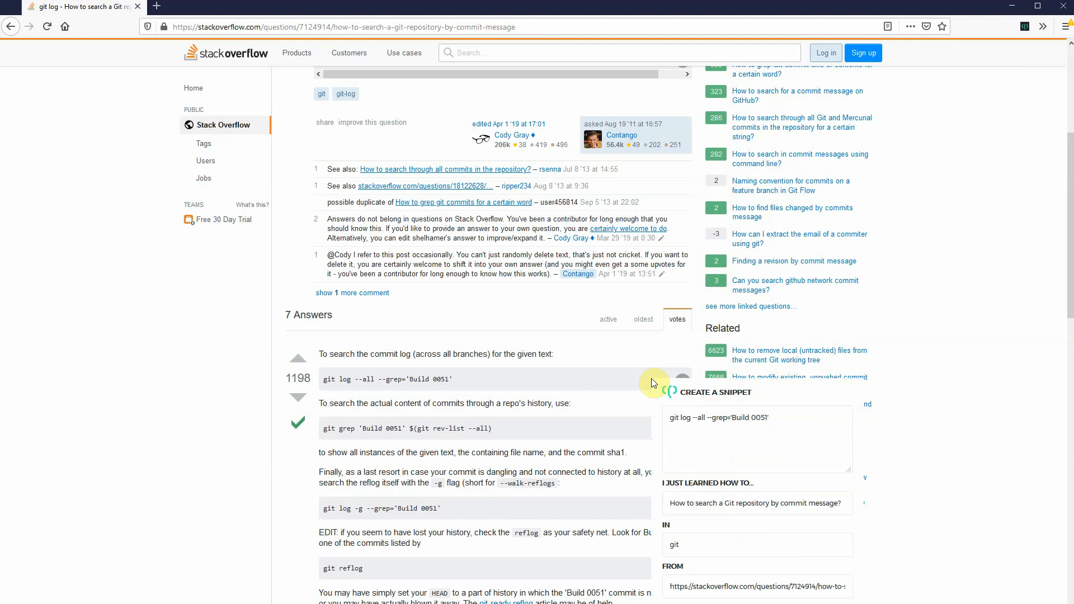
scroll(down, 3)
text(git log --grep)
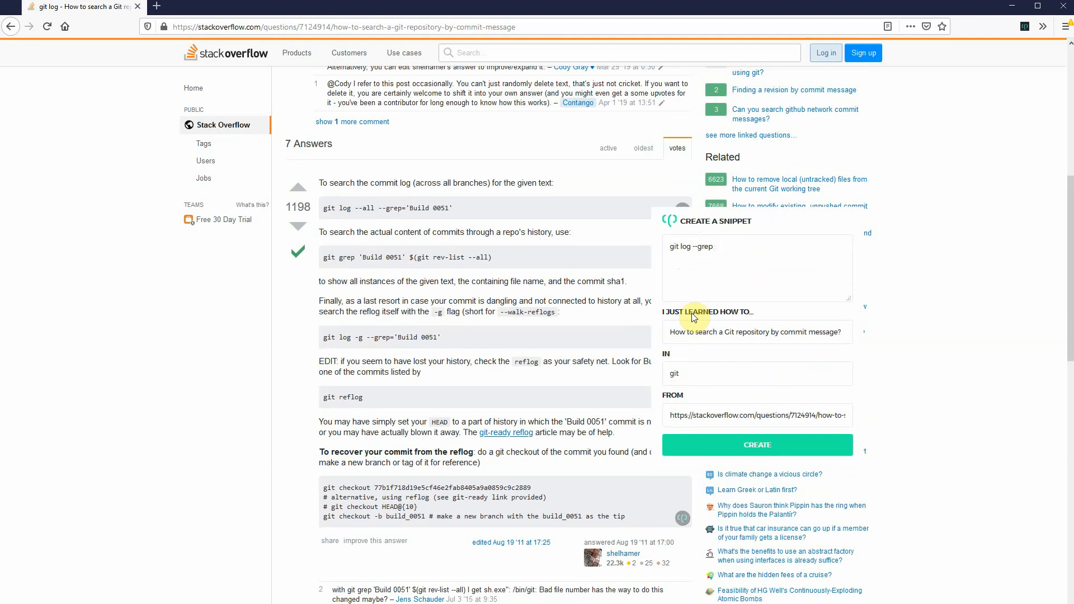
text(term)
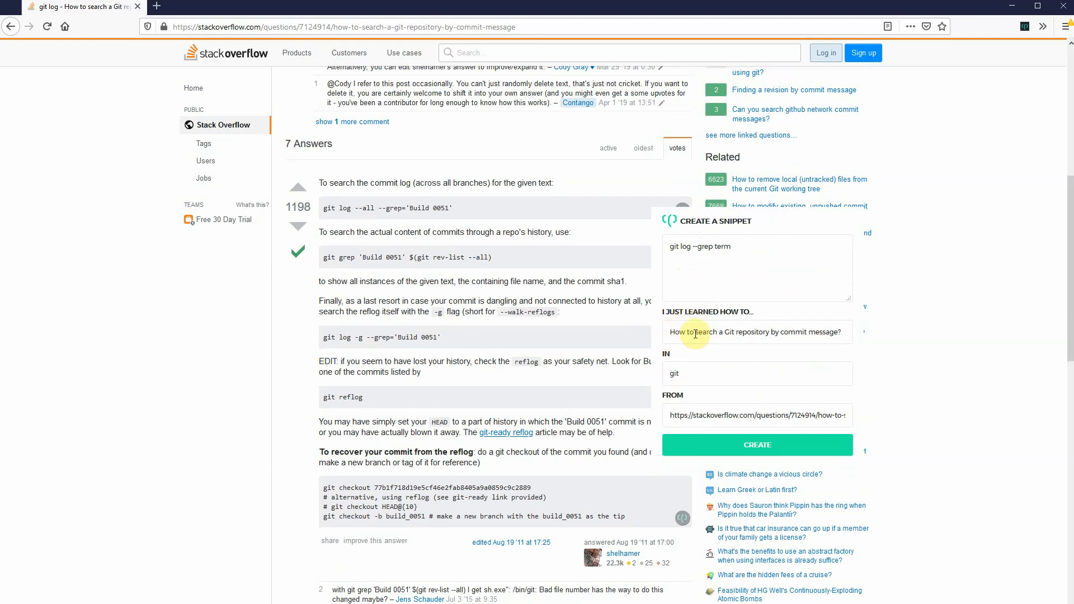
mouse_move(774, 335)
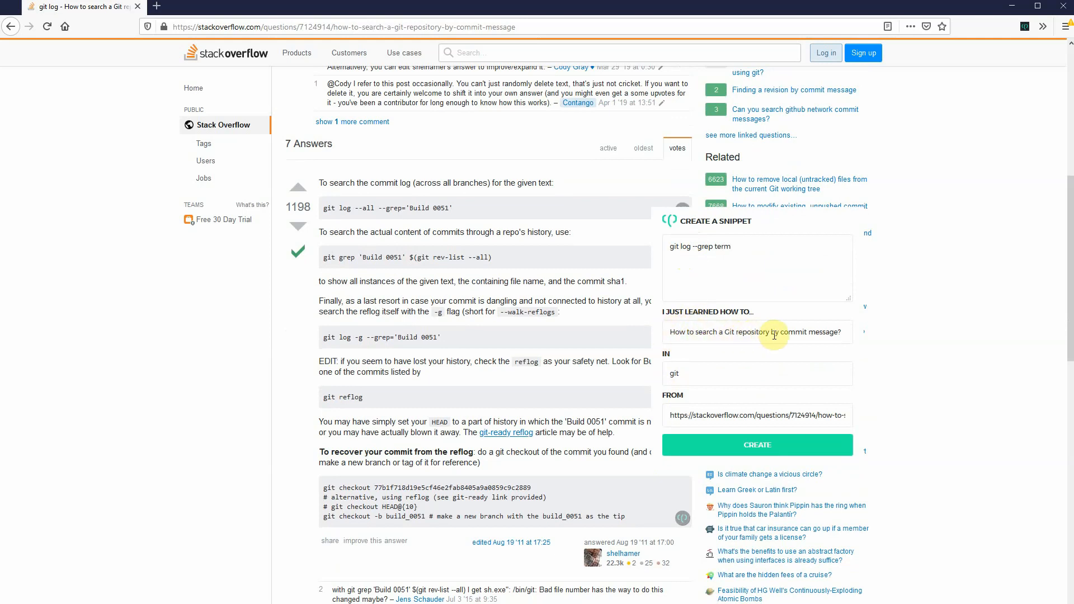
mouse_move(848, 399)
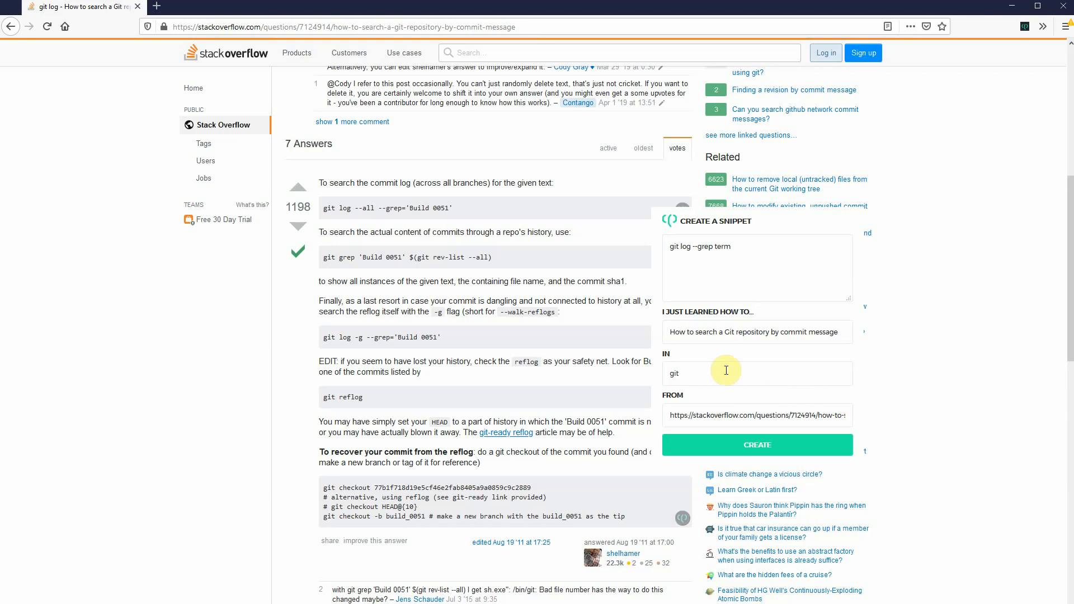
mouse_move(738, 421)
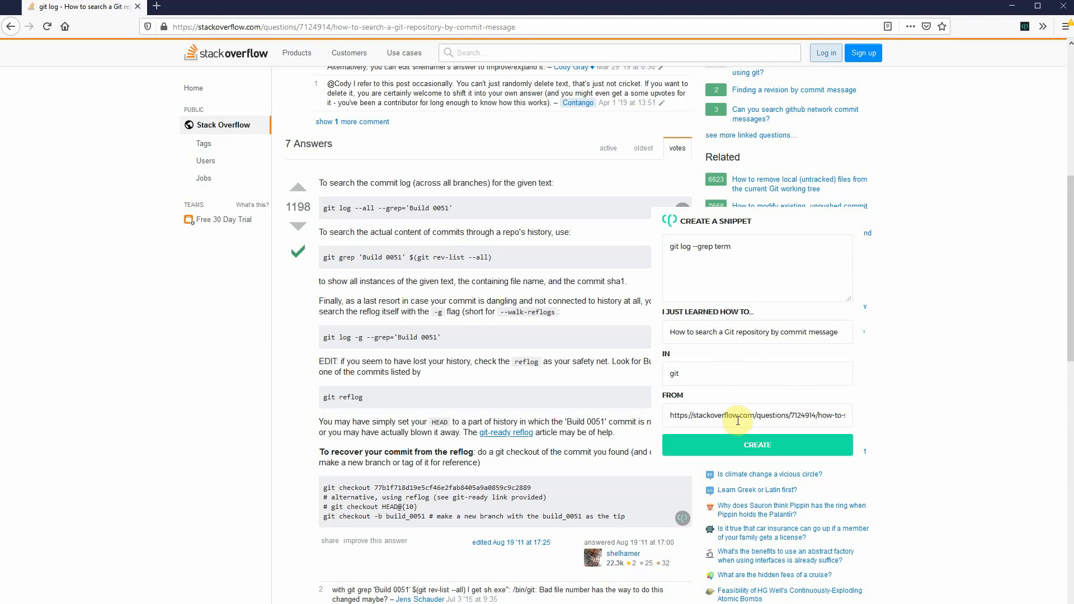
click(757, 331)
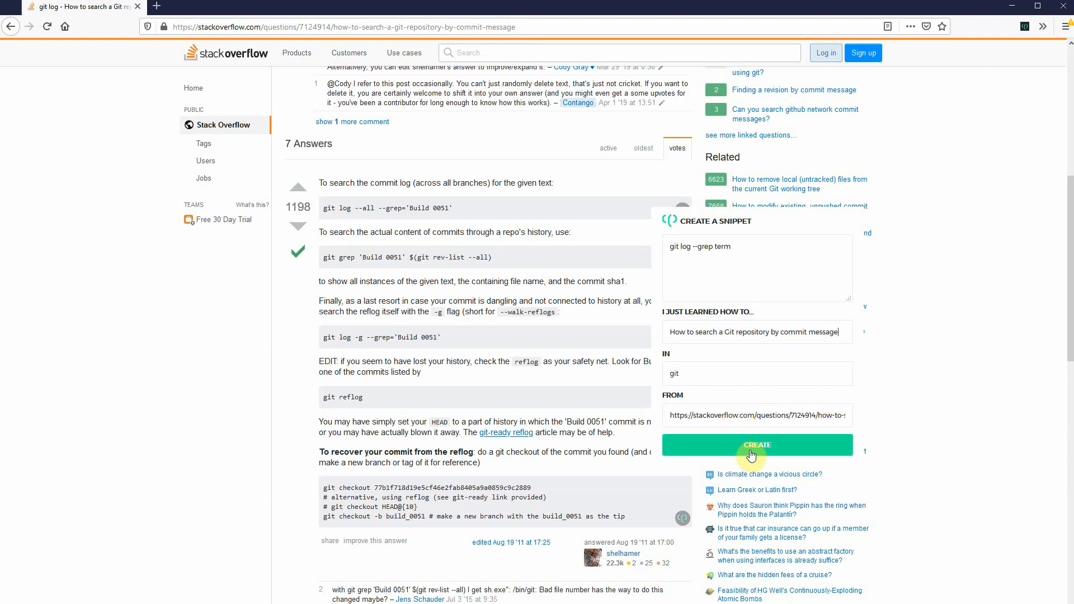
- Create the snippet and choose to convert it to a flashcard
click(757, 444)
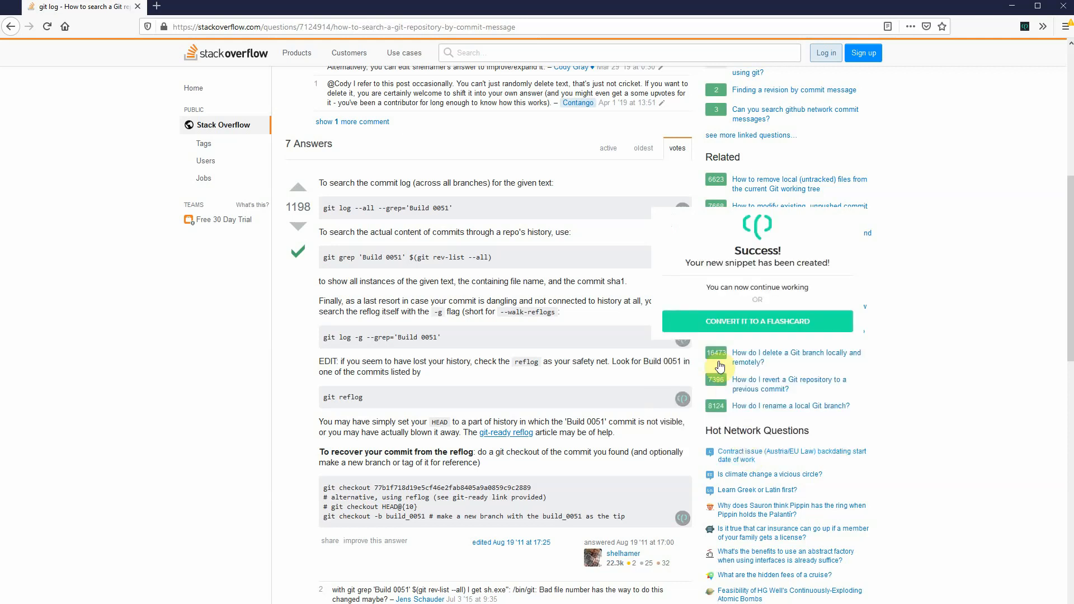
mouse_move(725, 332)
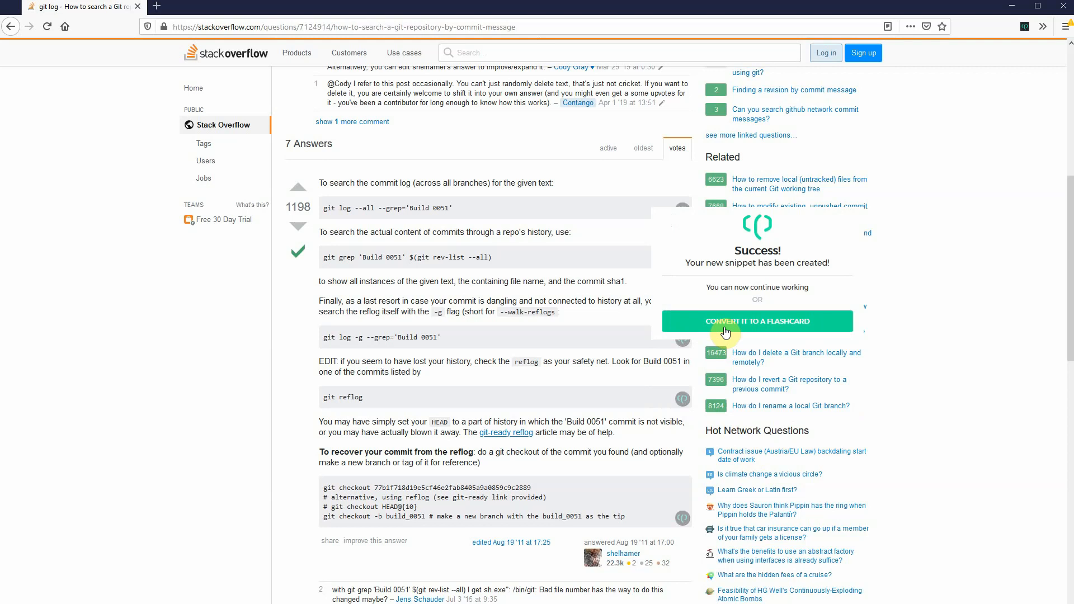
click(757, 321)
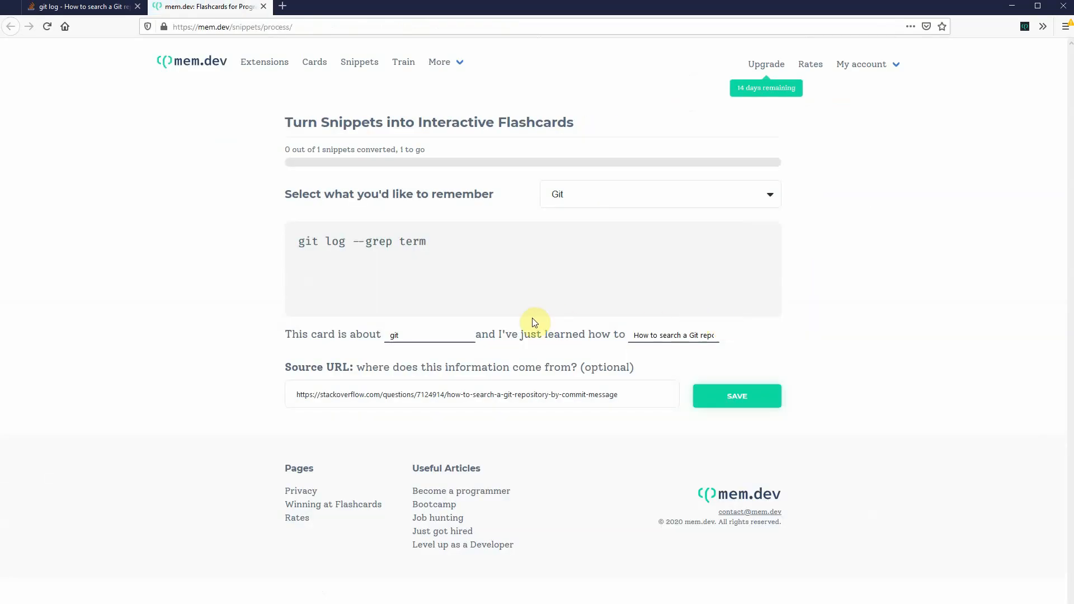
mouse_move(327, 239)
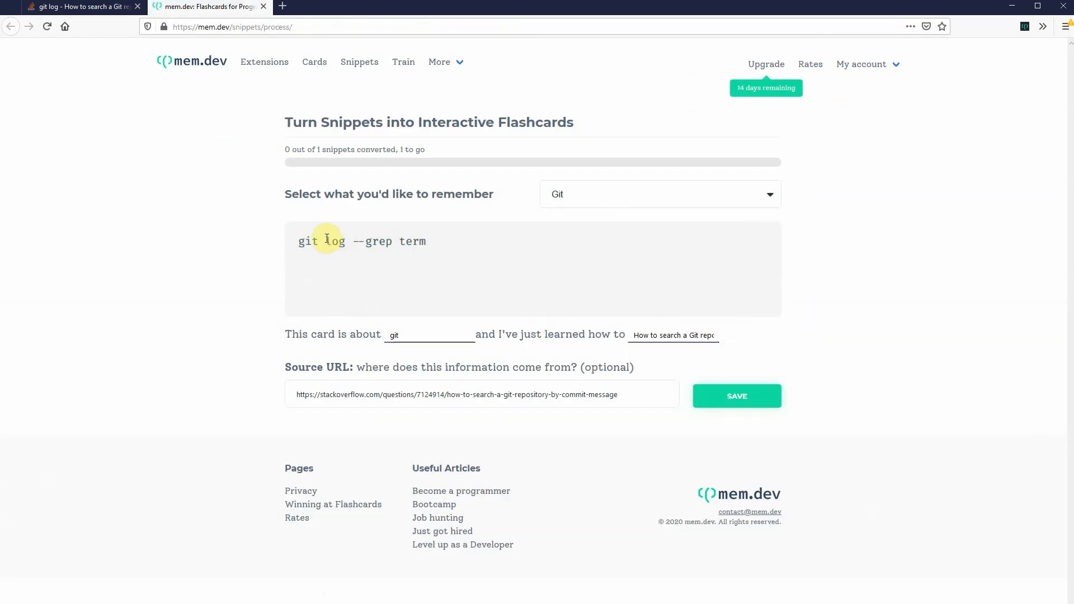
- Mark 'log --grep' as the hidden part of the command and save the flashcard
double_click(334, 242)
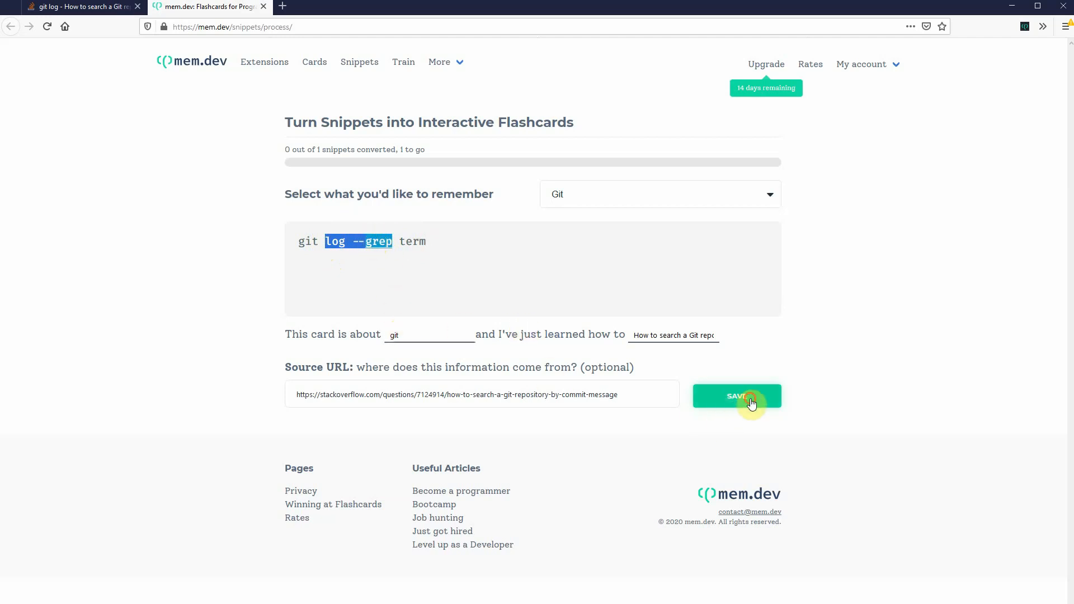
click(738, 396)
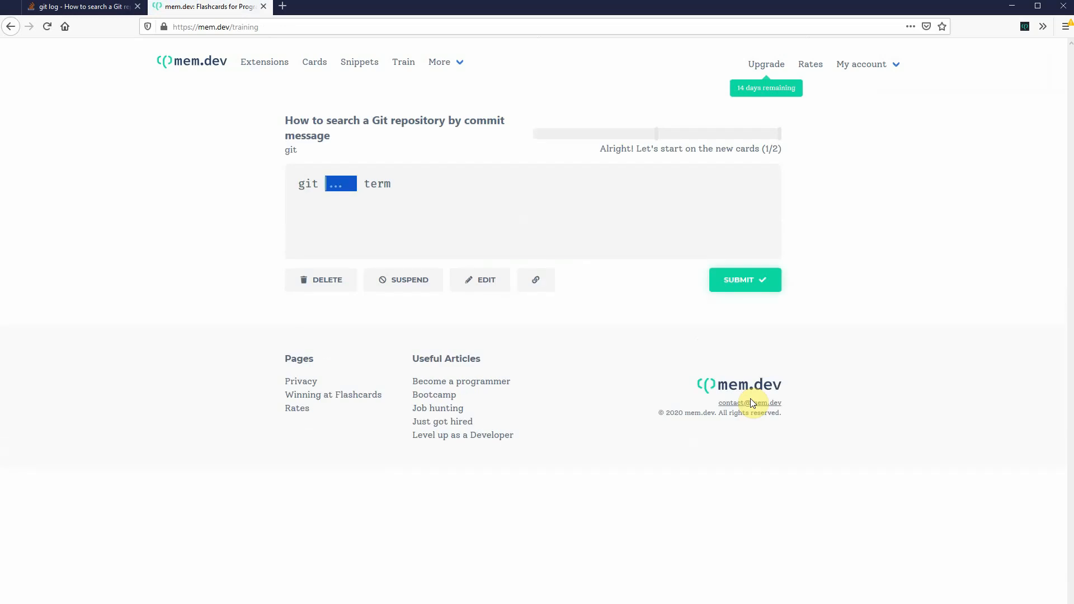
- Answer the two new cards' blanks with 'log' and rate the second card GOOD
text(log -term)
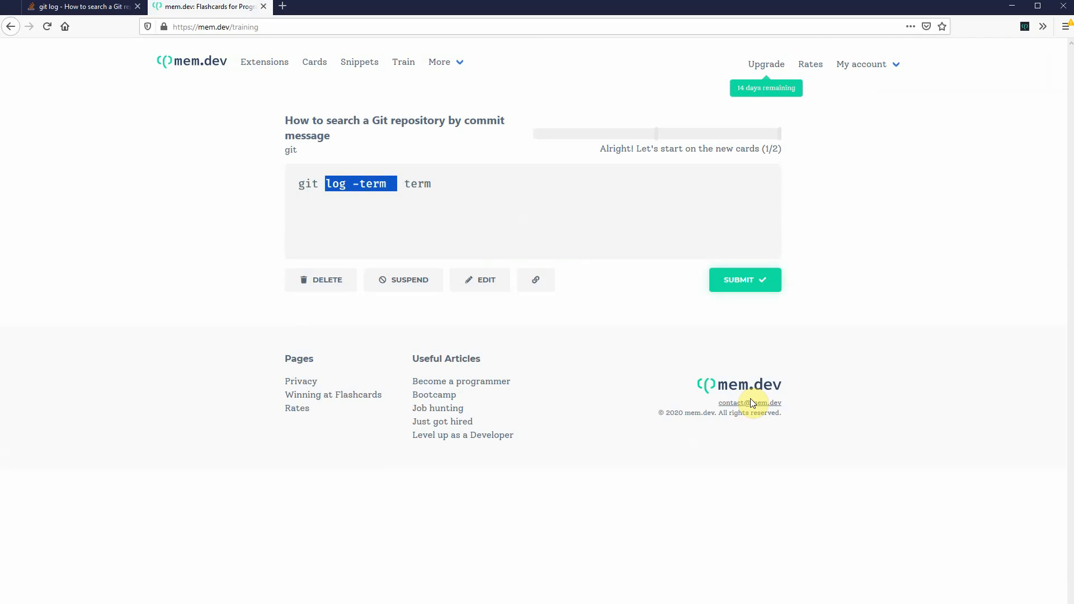
click(745, 280)
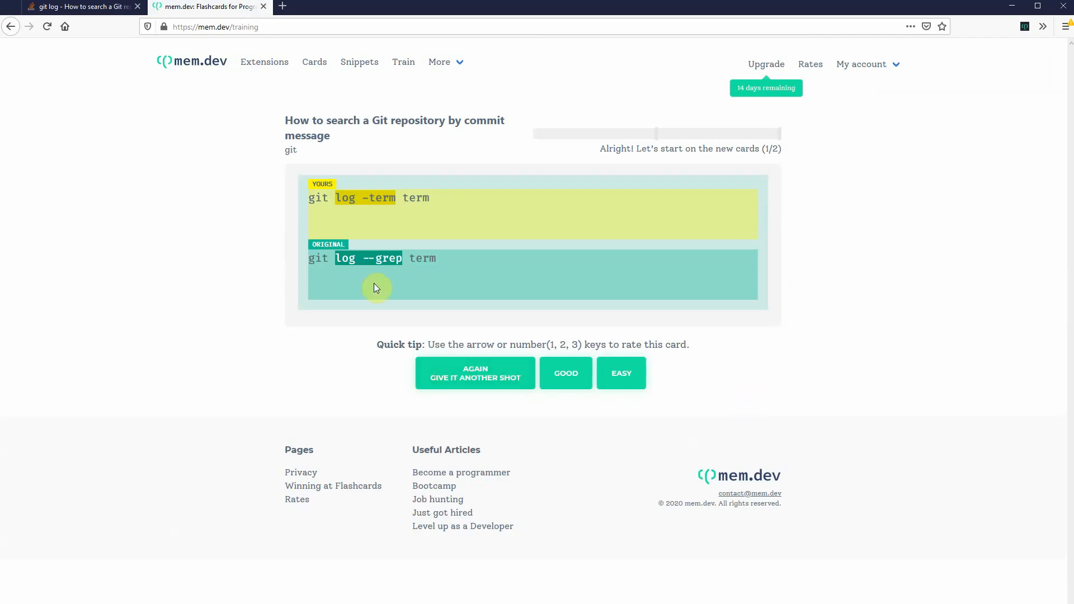
mouse_move(399, 292)
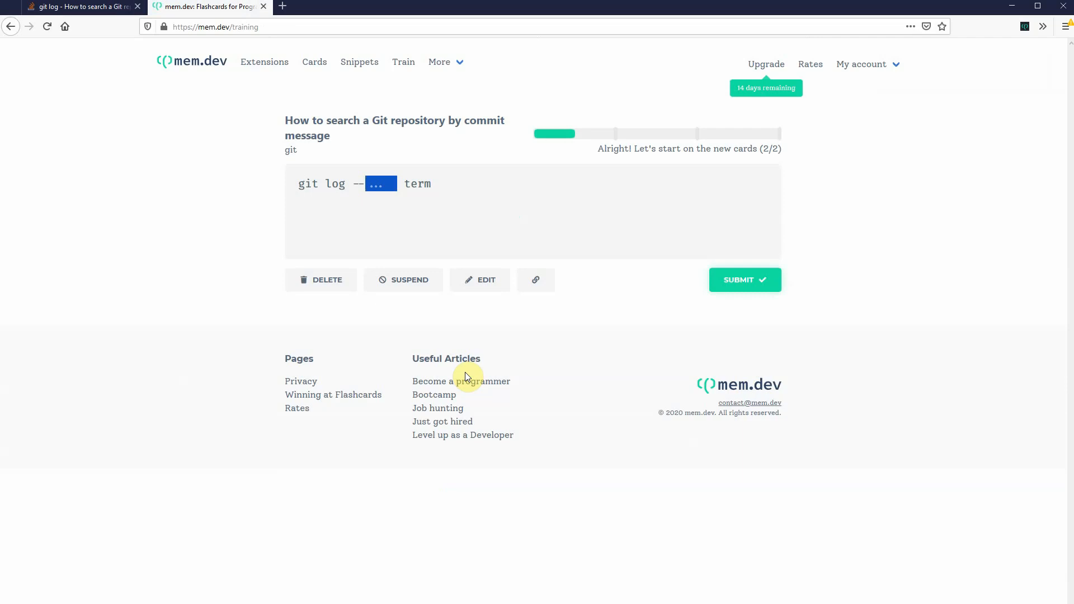
text(g)
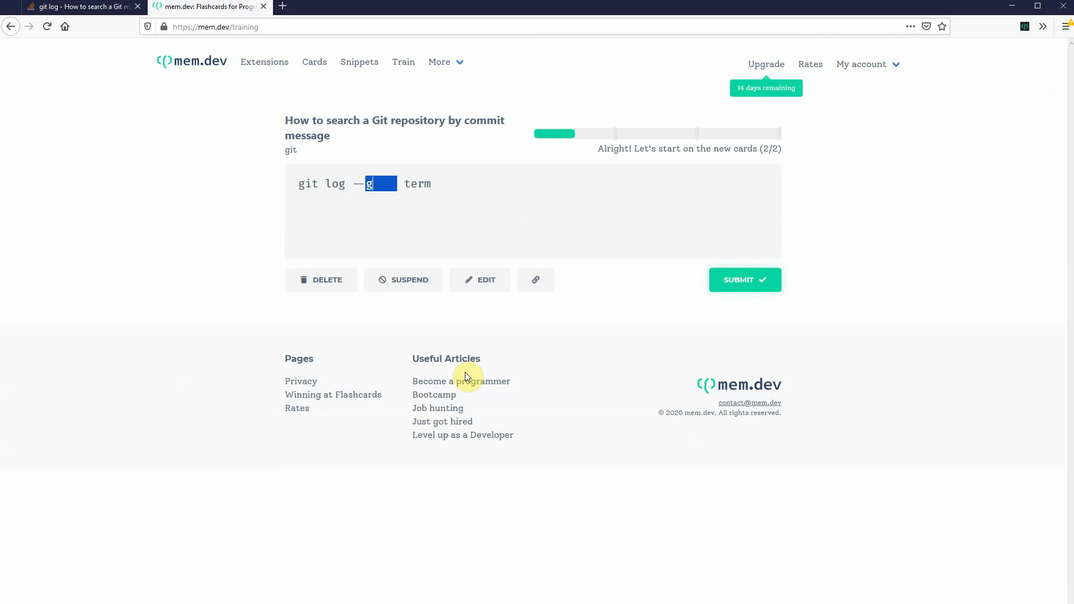
click(746, 280)
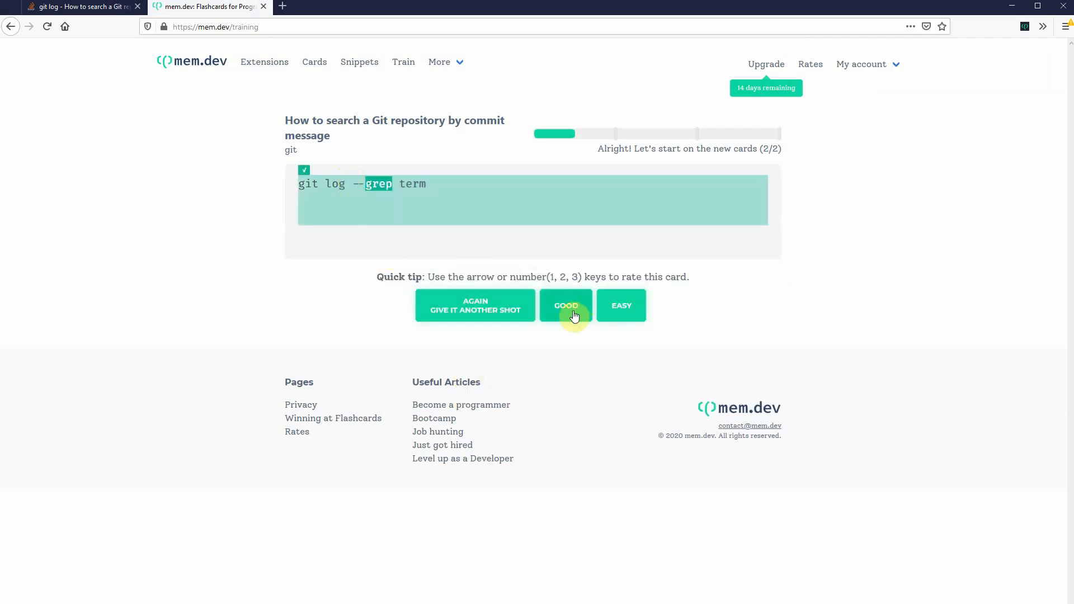
click(565, 305)
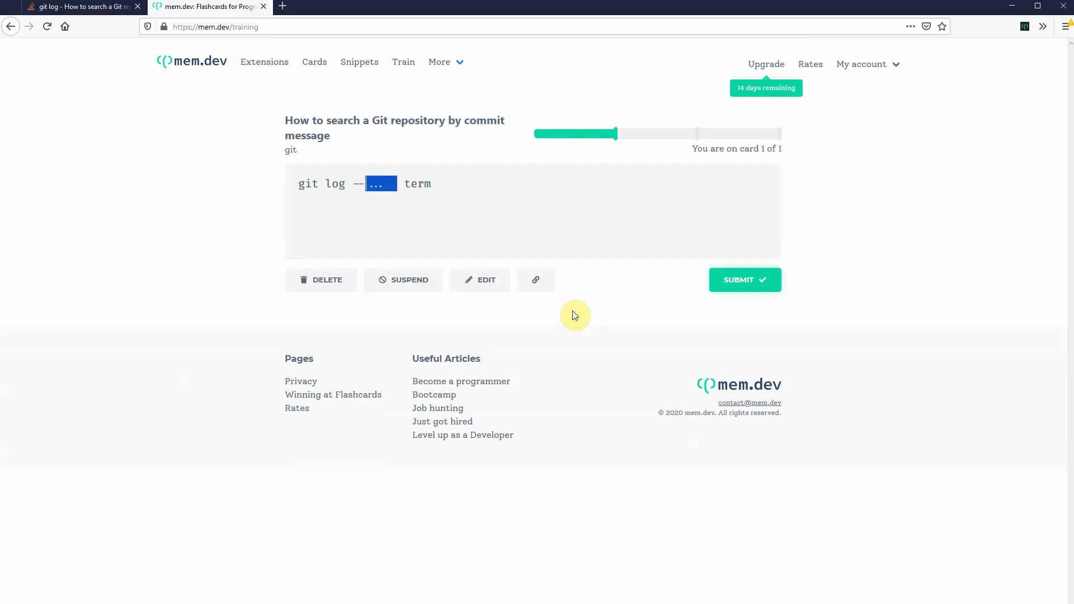
mouse_move(379, 183)
text(grep)
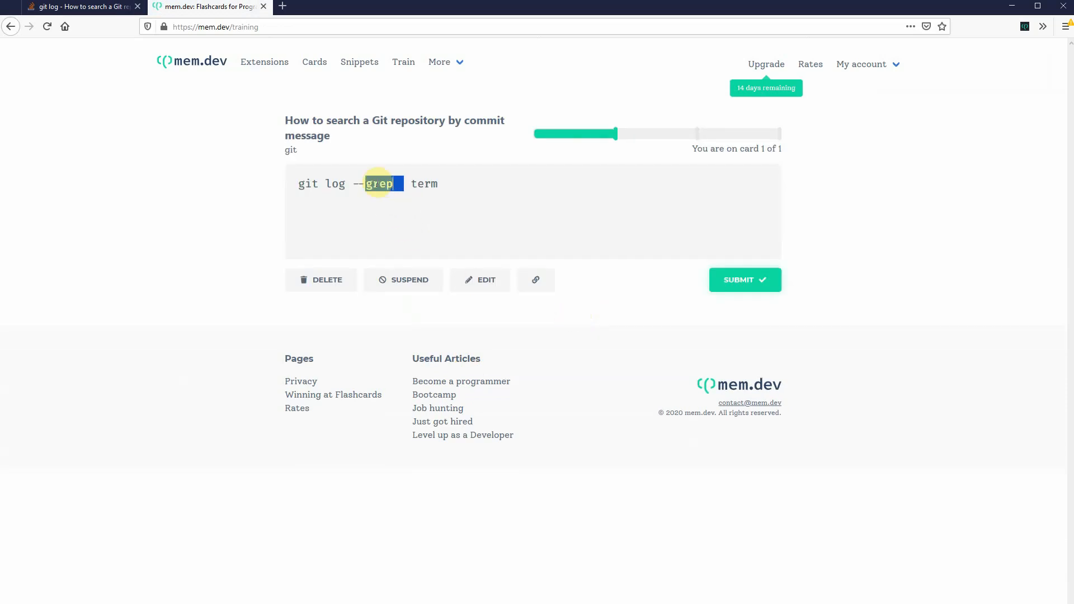
- Answer the grep blank and the weak-card review, rating it GOOD to finish training
click(745, 280)
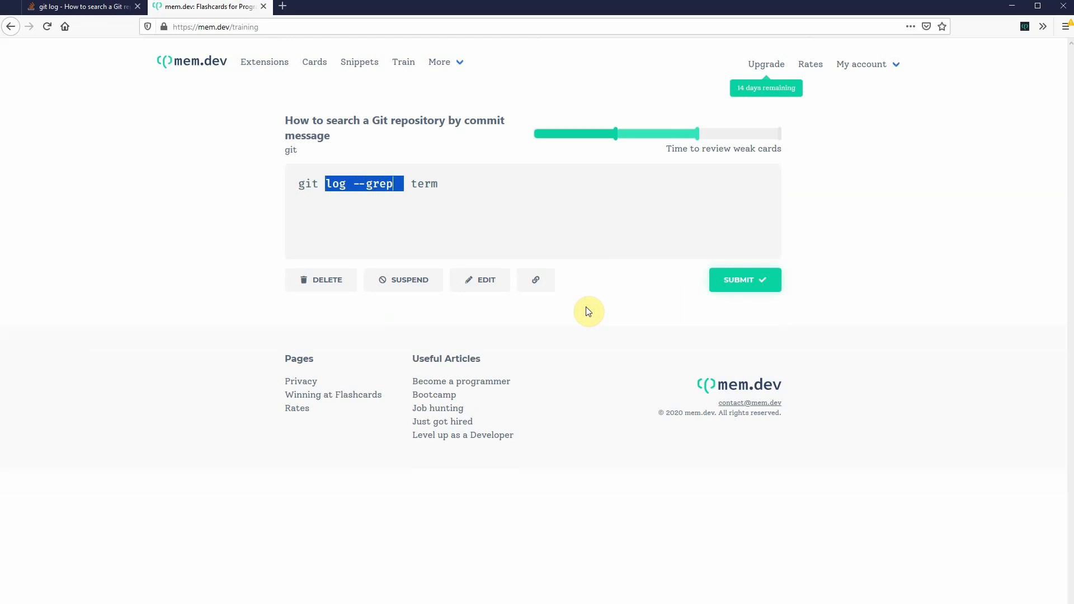
click(744, 279)
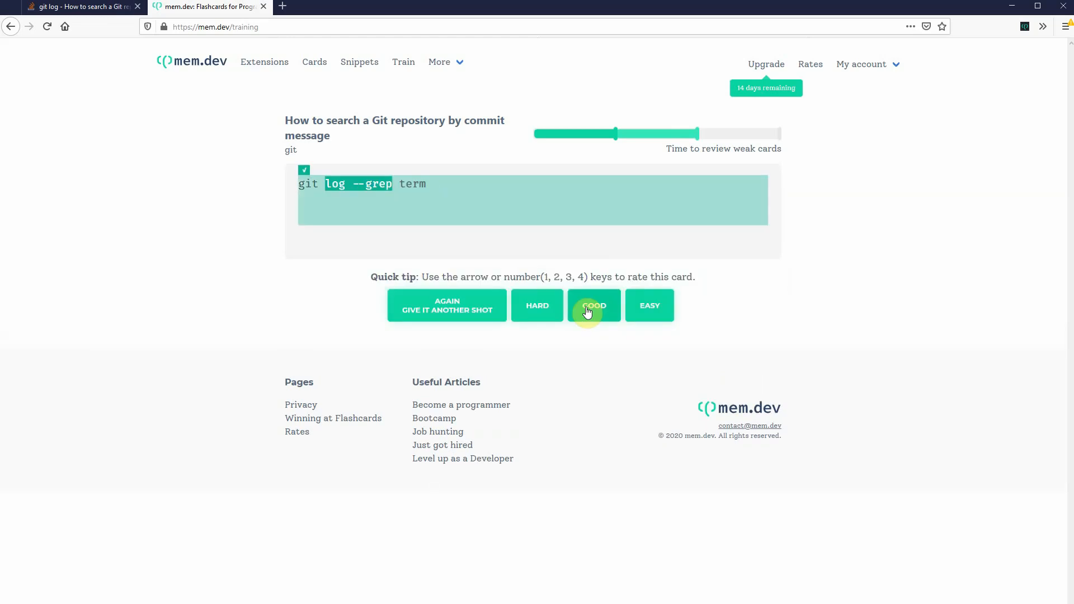
click(593, 305)
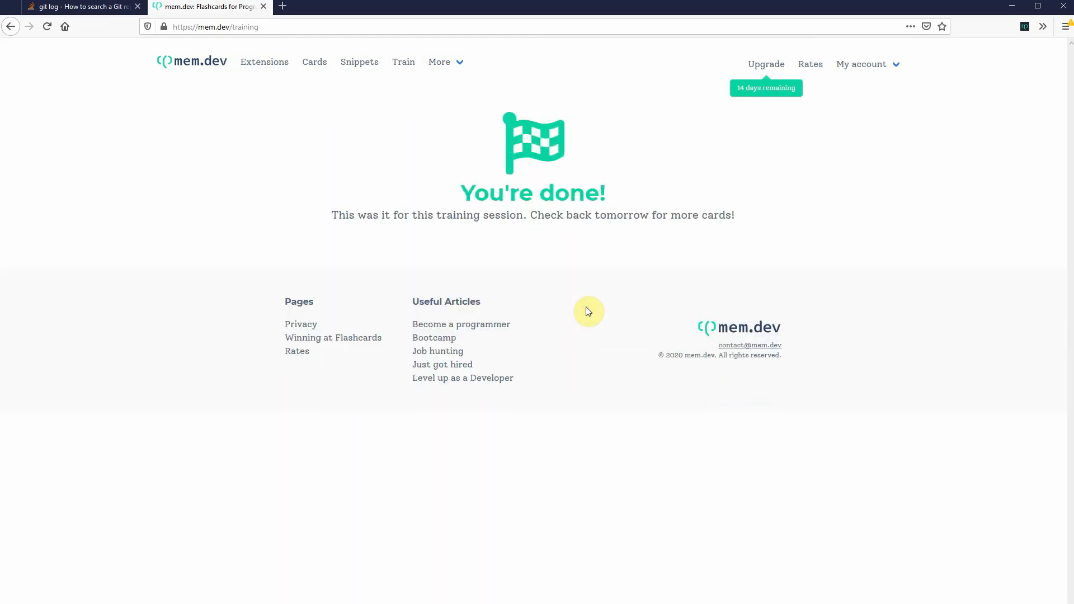